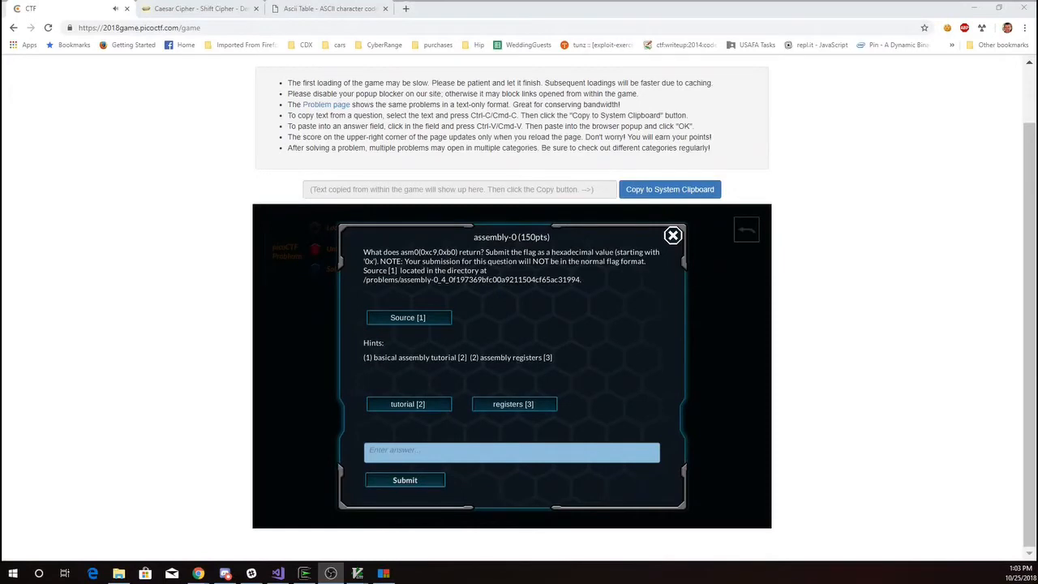
{"action": "mouse_move", "coordinate": [428, 254]}
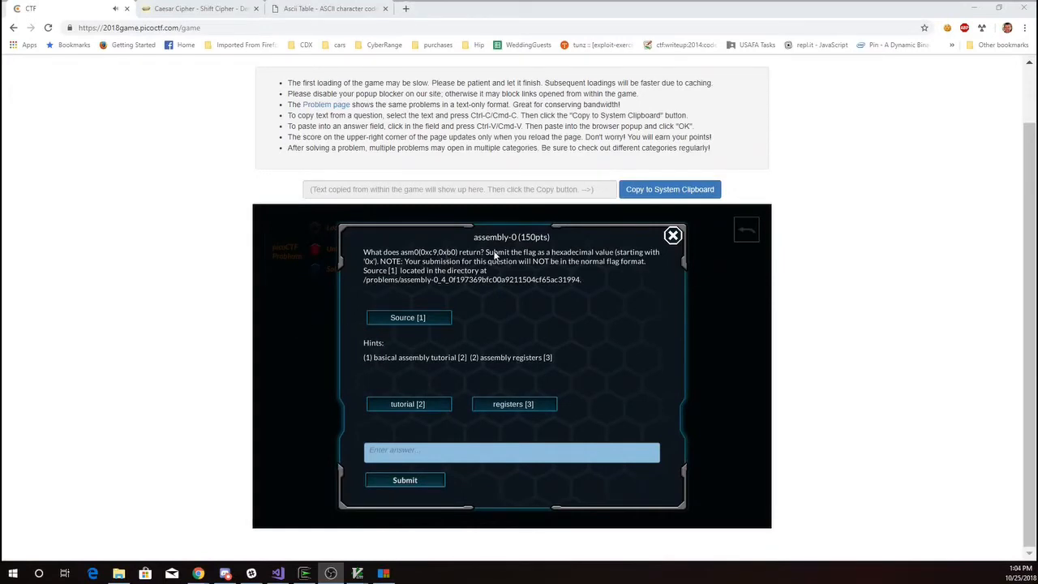
{"action": "mouse_move", "coordinate": [445, 266]}
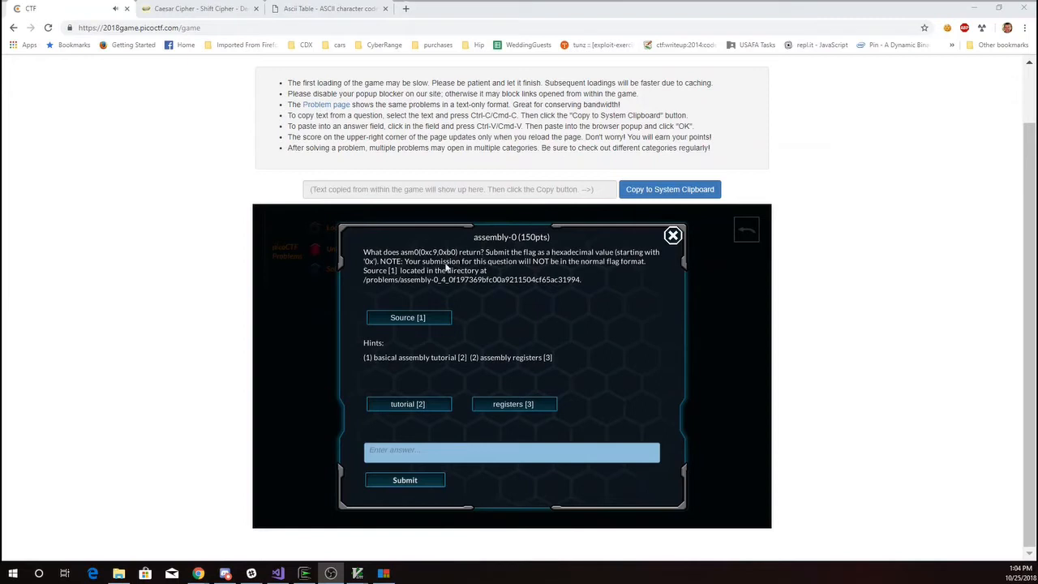
{"action": "mouse_move", "coordinate": [597, 269]}
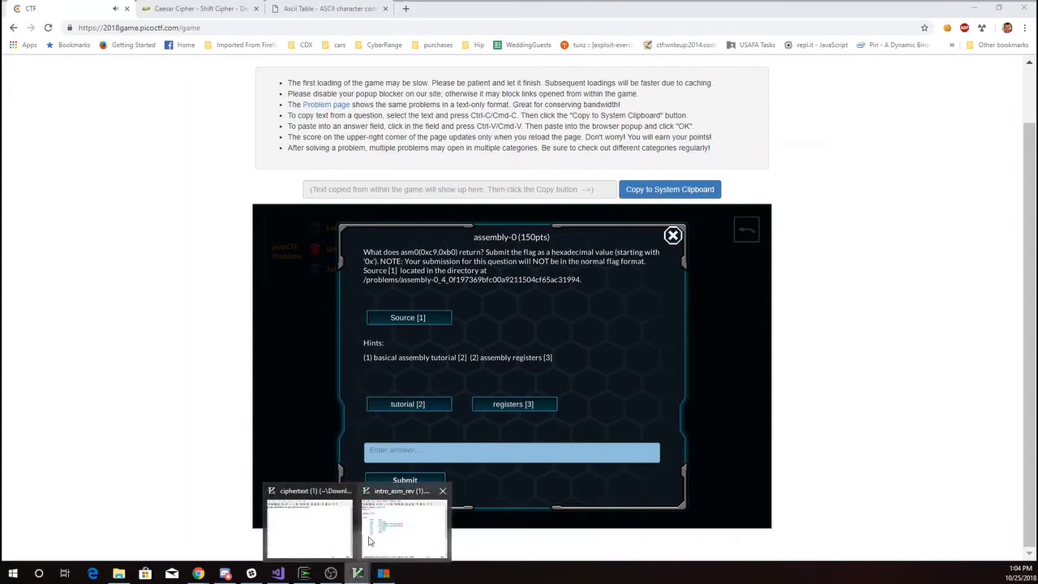
Step: Read the intro_asm_rev assembly source in GVIM and submit the resulting hex answer for assembly-0
{"action": "left_click", "coordinate": [402, 527]}
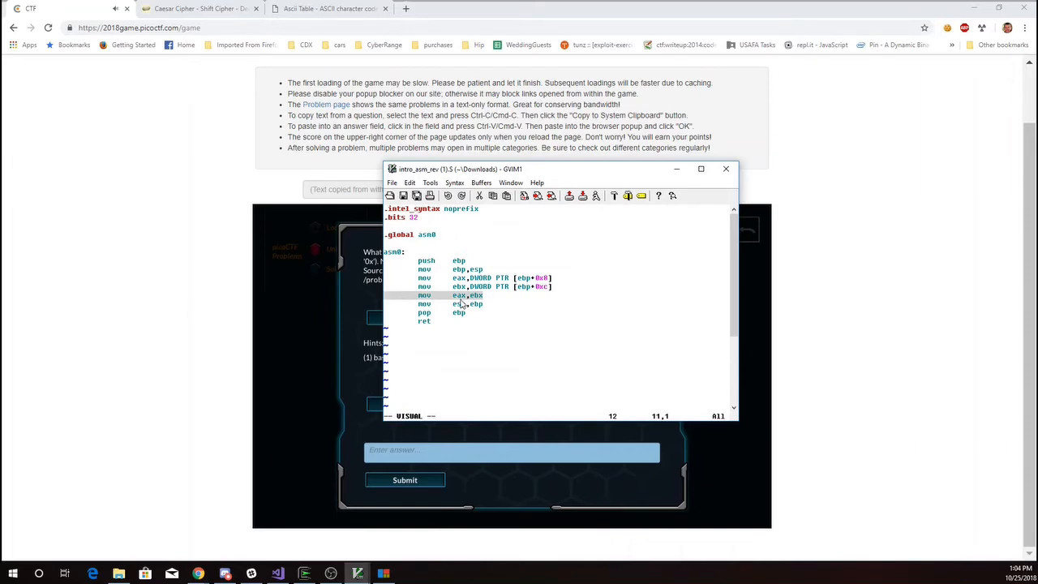
{"action": "mouse_move", "coordinate": [457, 326]}
{"action": "type", "text": "0xb0"}
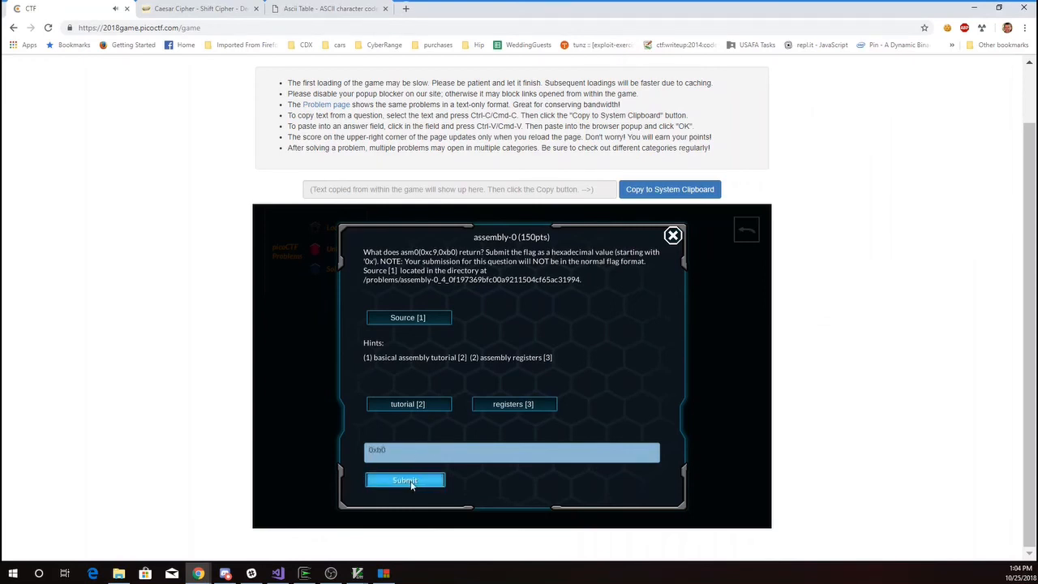
{"action": "left_click", "coordinate": [405, 480]}
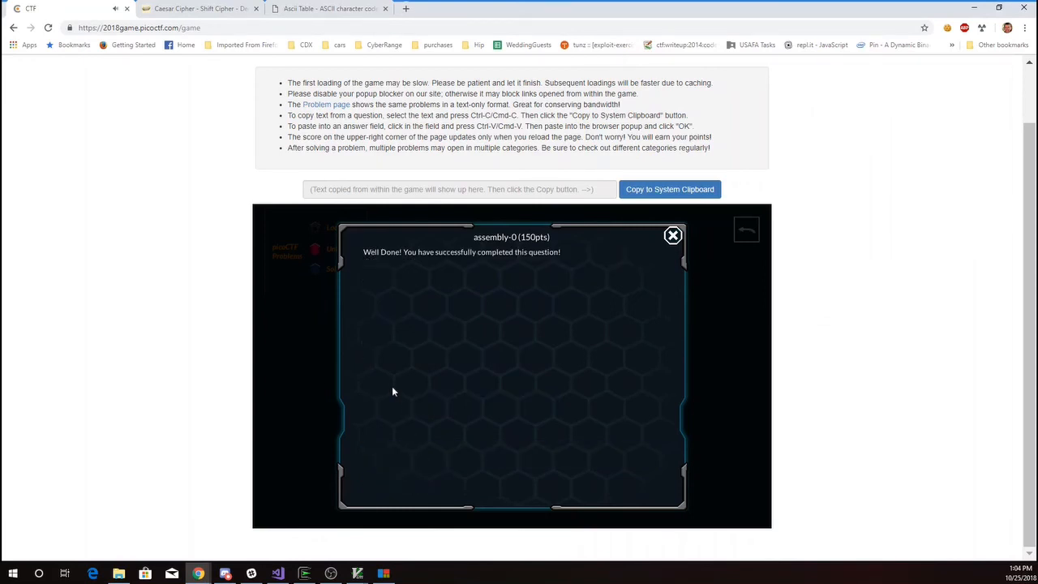